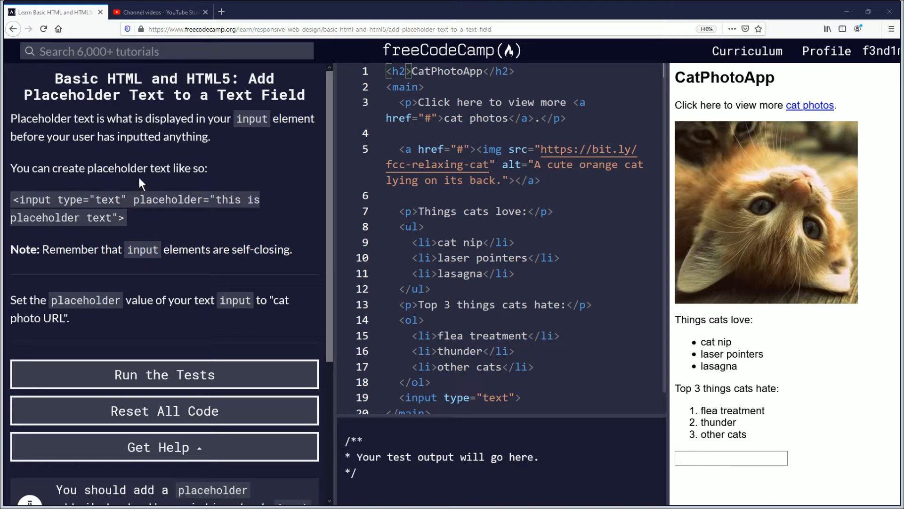
mouse_move(142, 186)
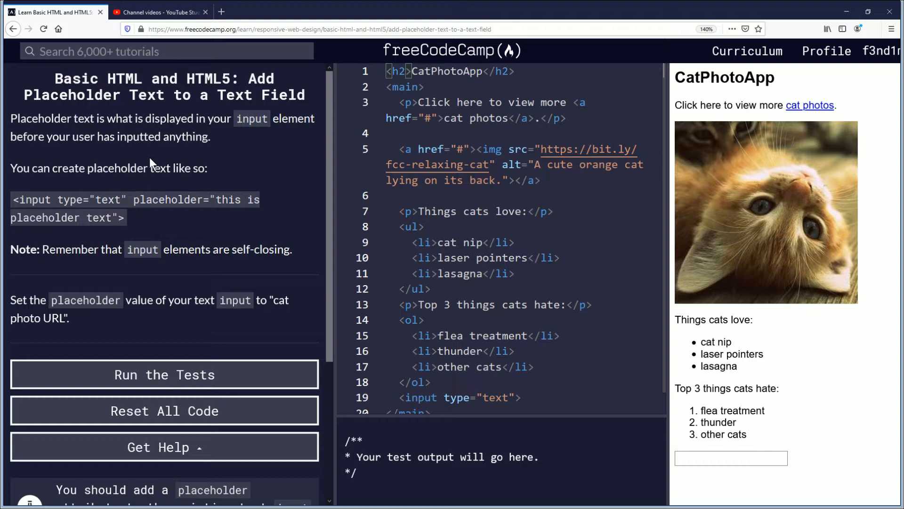
mouse_move(156, 157)
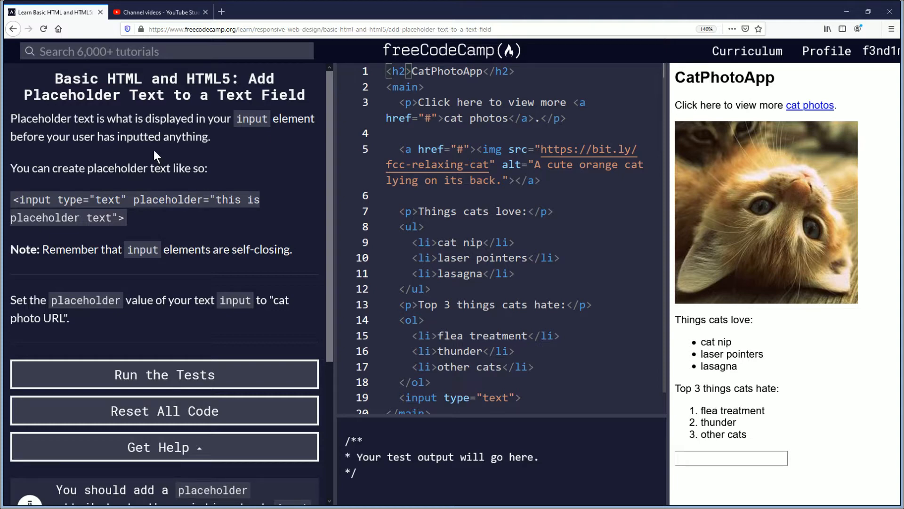
mouse_move(132, 159)
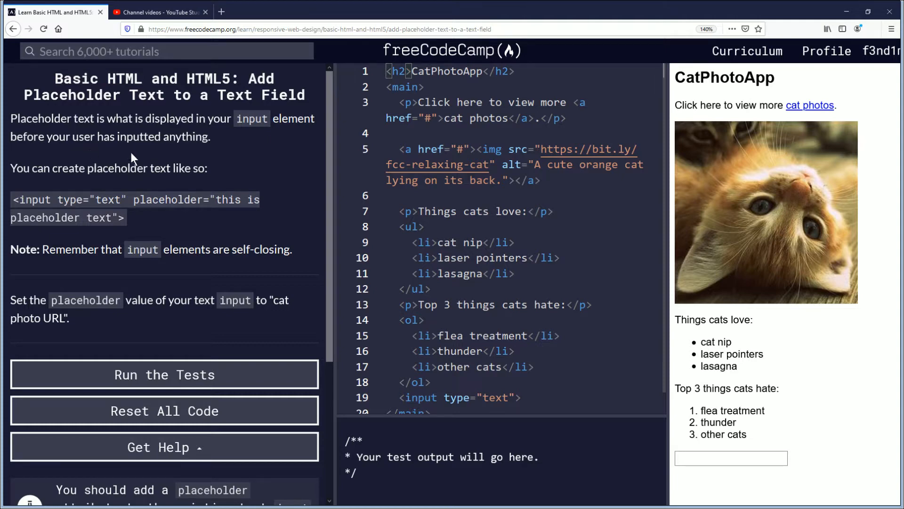
mouse_move(207, 152)
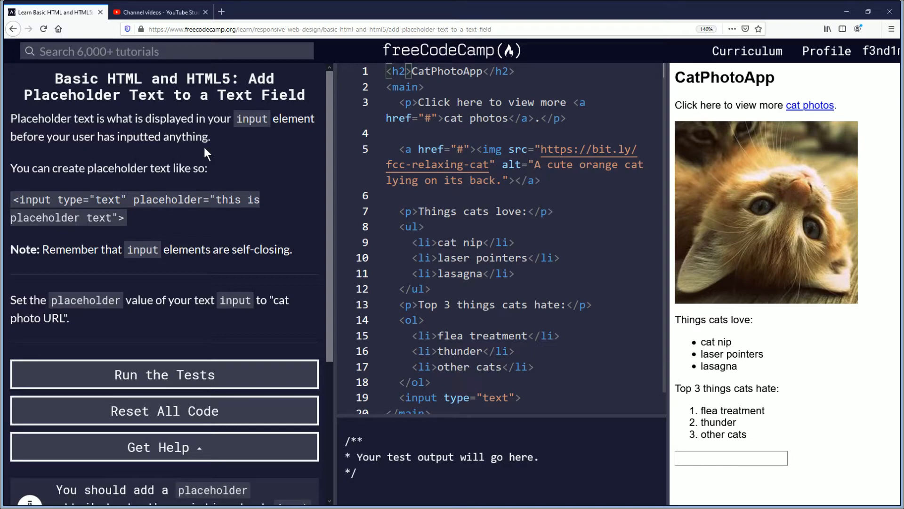
mouse_move(203, 154)
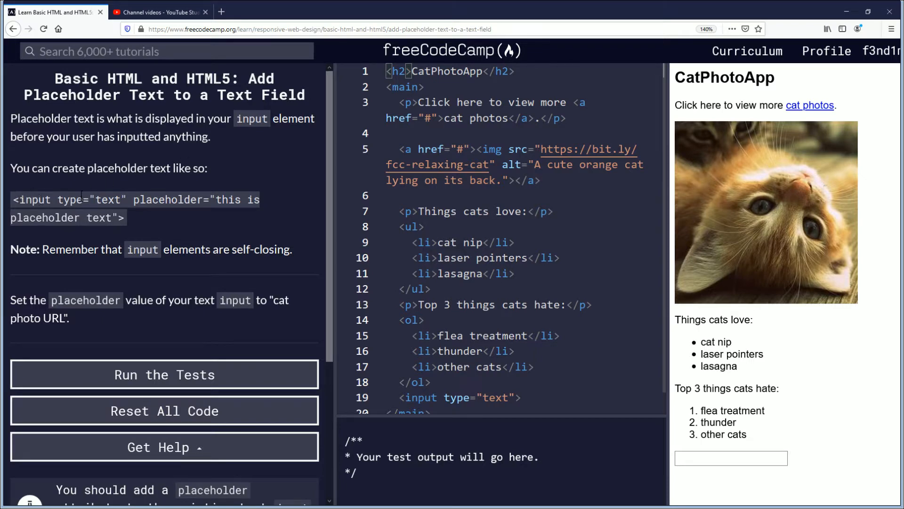
- Scroll through the code editor to find the text input on line 19
double_click(108, 199)
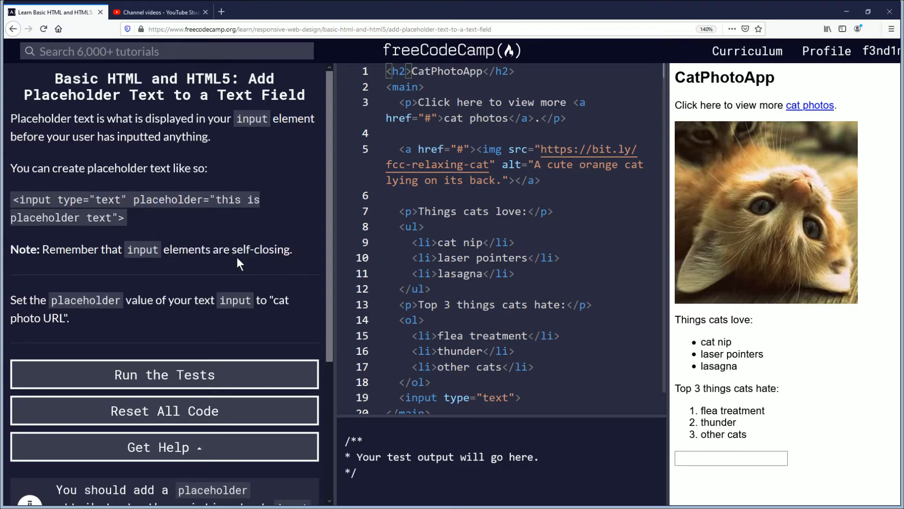
mouse_move(229, 266)
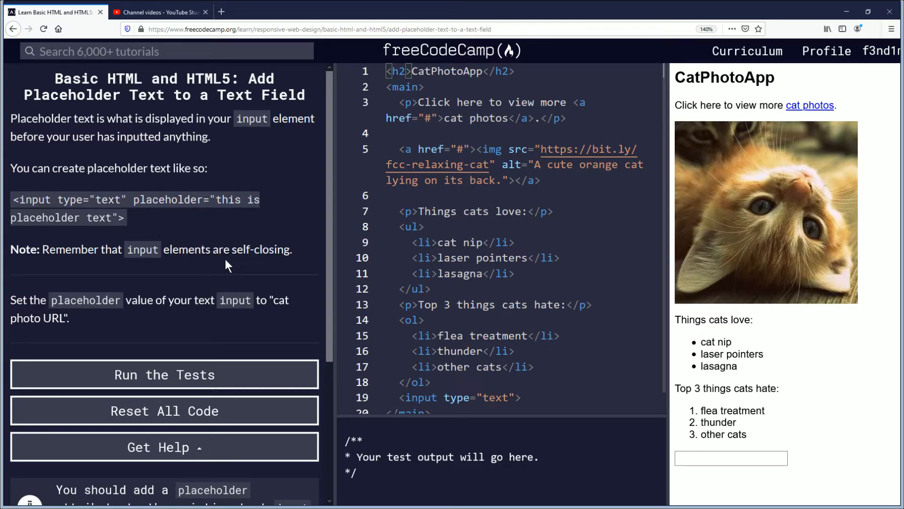
mouse_move(221, 267)
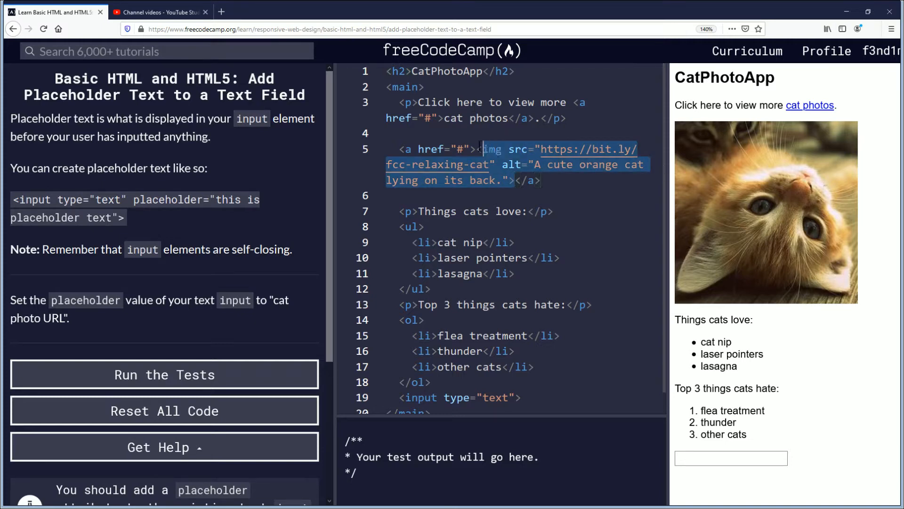
scroll("down", 3)
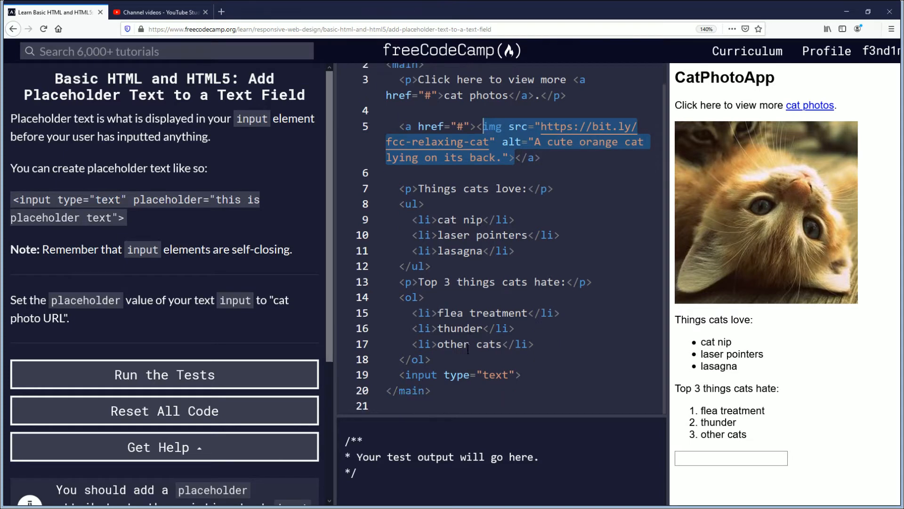
left_click(510, 373)
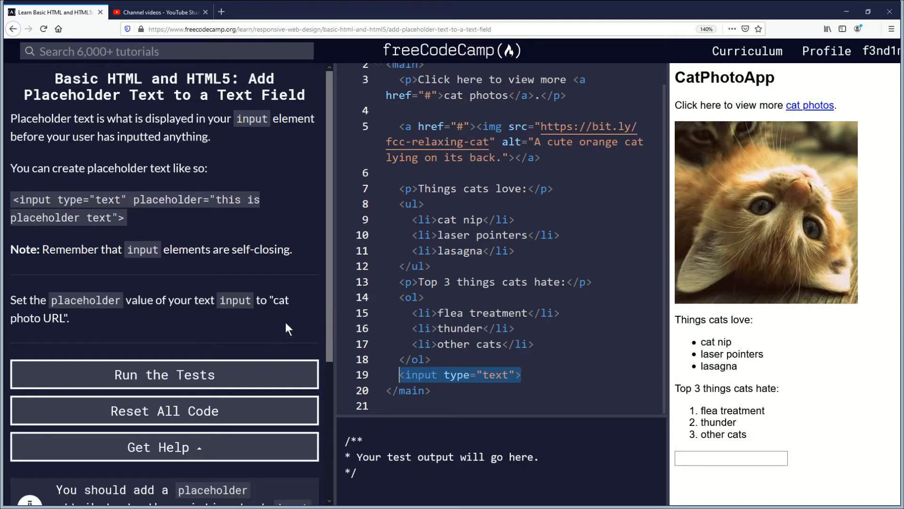
mouse_move(228, 330)
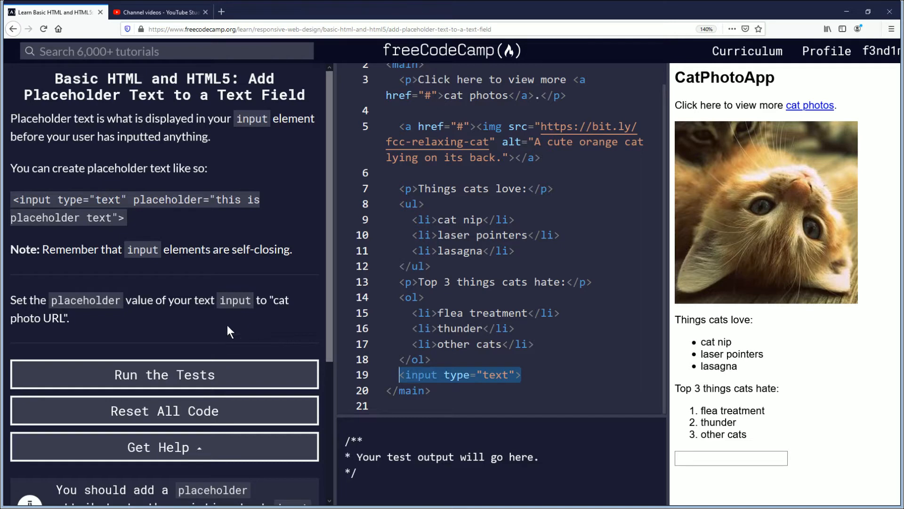
scroll("down", 3)
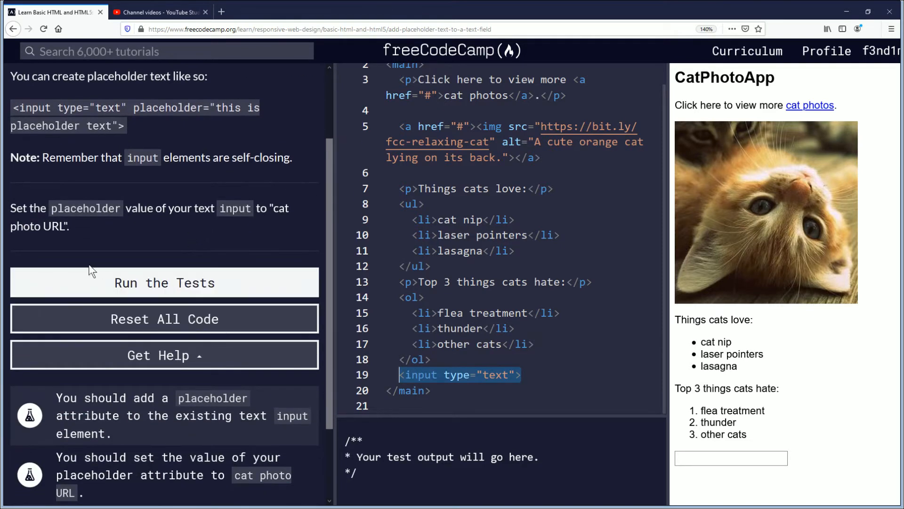
mouse_move(97, 264)
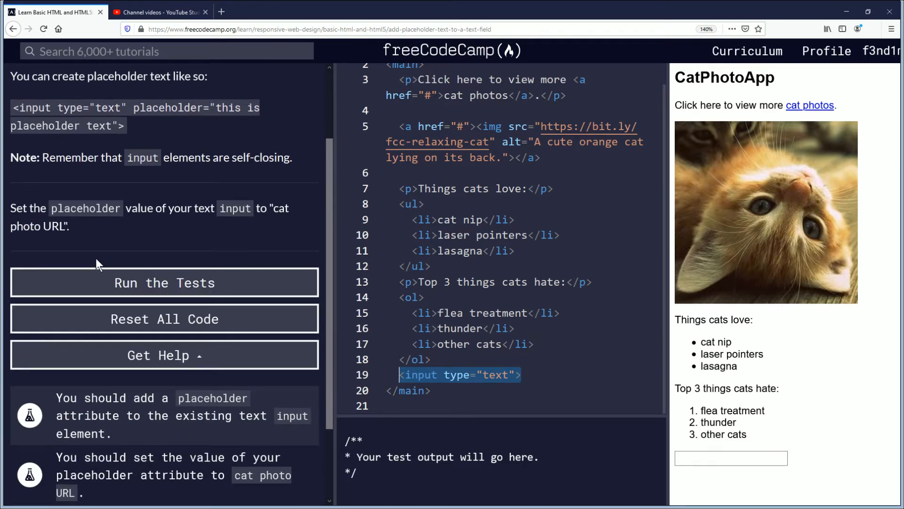
scroll("down", 3)
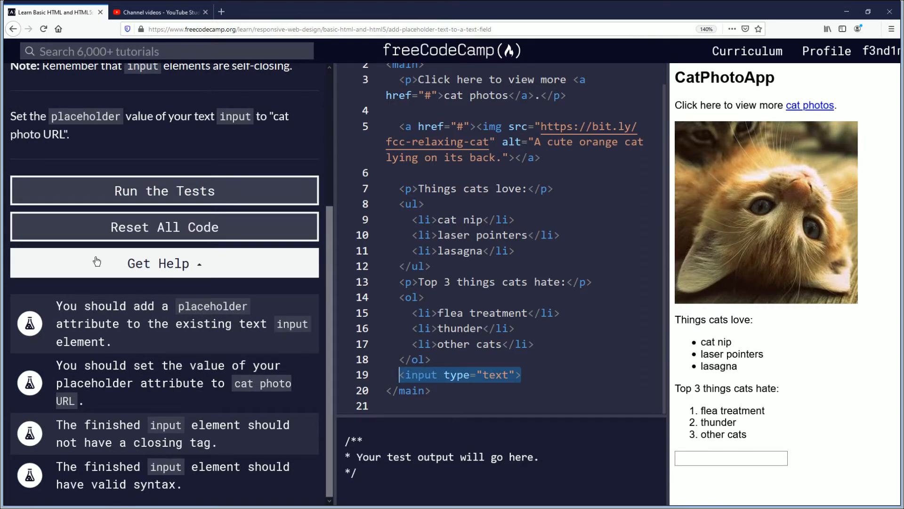
mouse_move(86, 176)
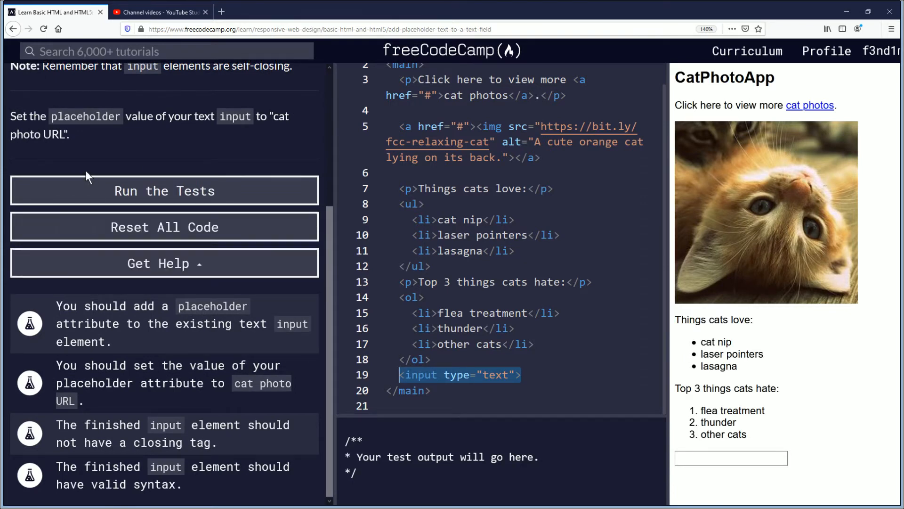
mouse_move(72, 133)
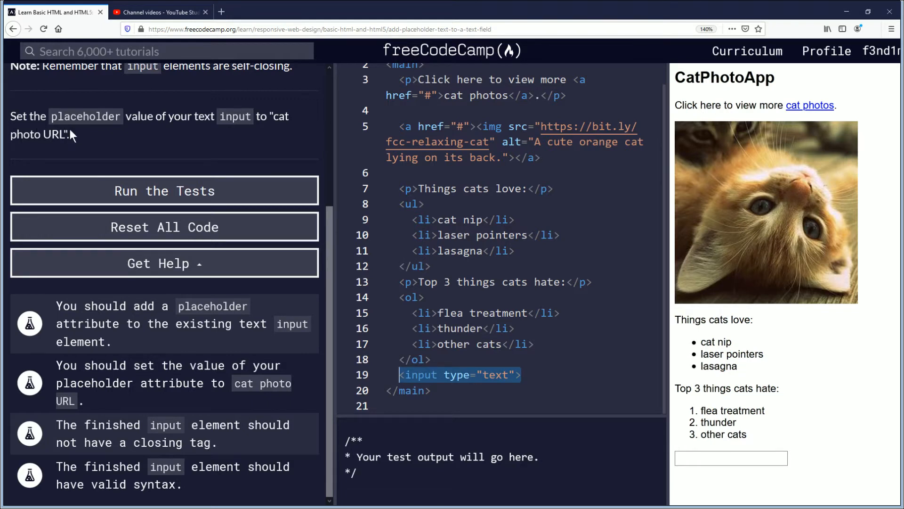
mouse_move(105, 143)
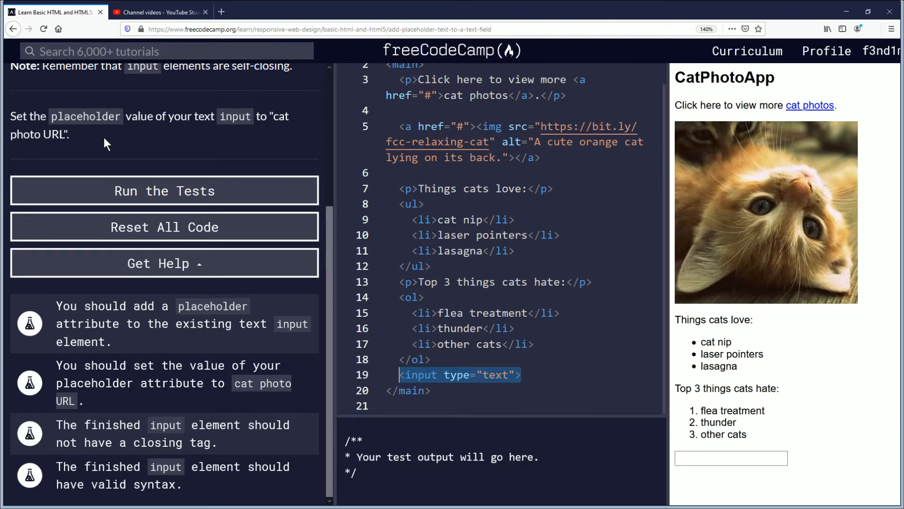
mouse_move(124, 147)
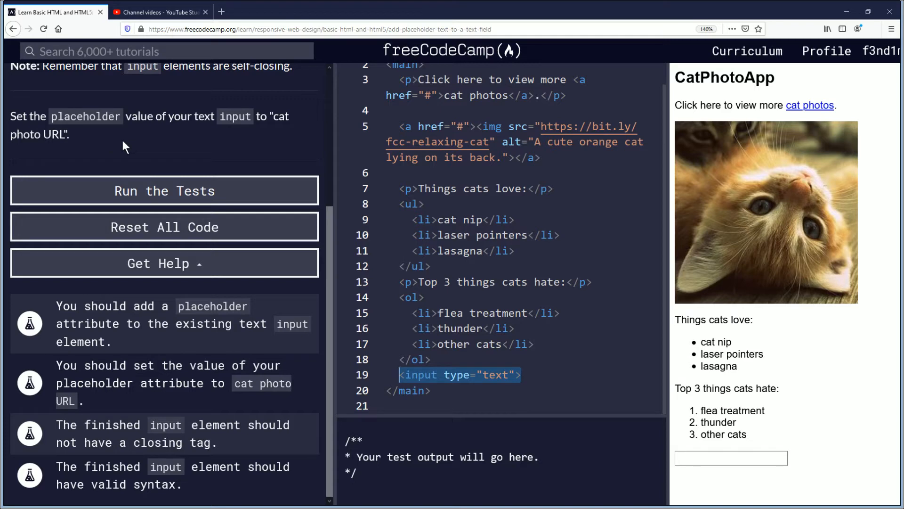
mouse_move(196, 167)
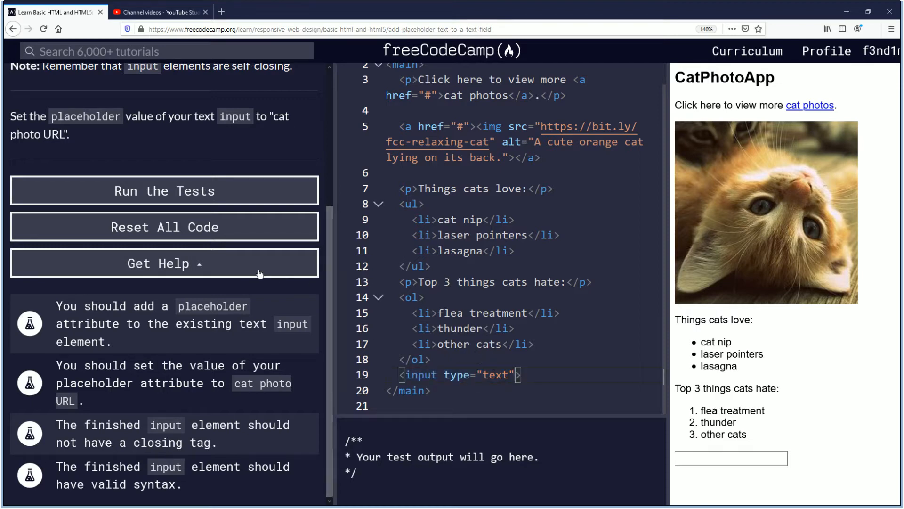
scroll("up", 3)
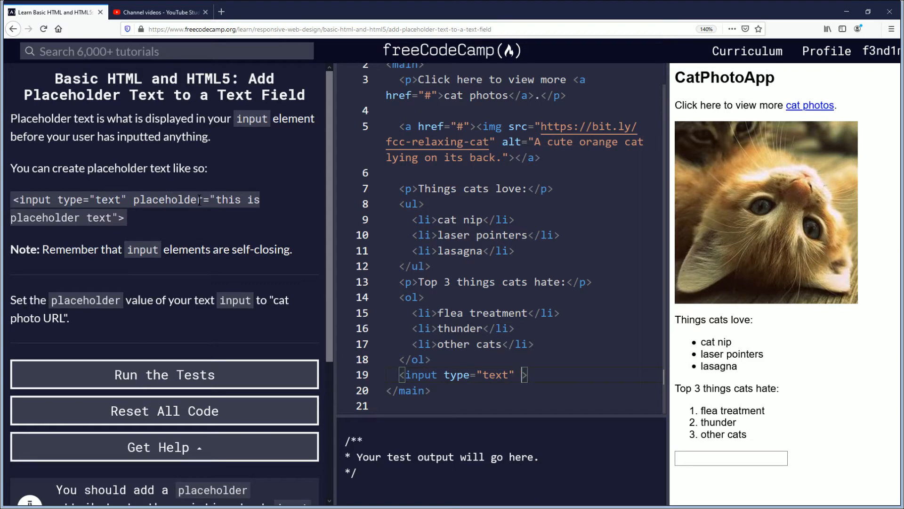
- Give the line 19 text input the placeholder "cat photo URL"
type("pl")
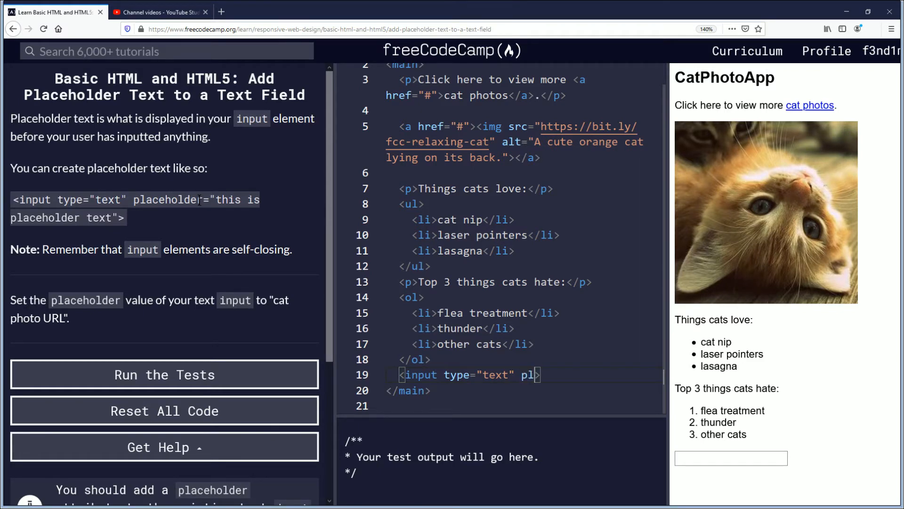
type("aceholde")
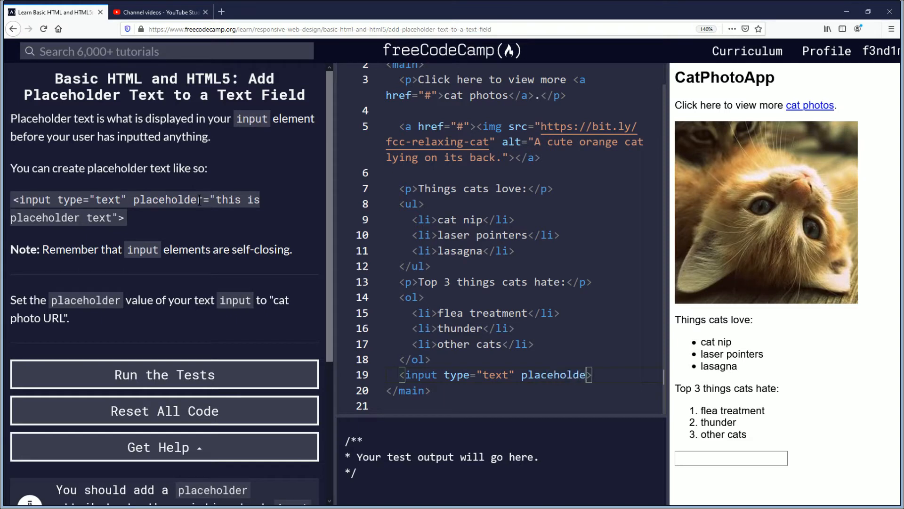
type("r>")
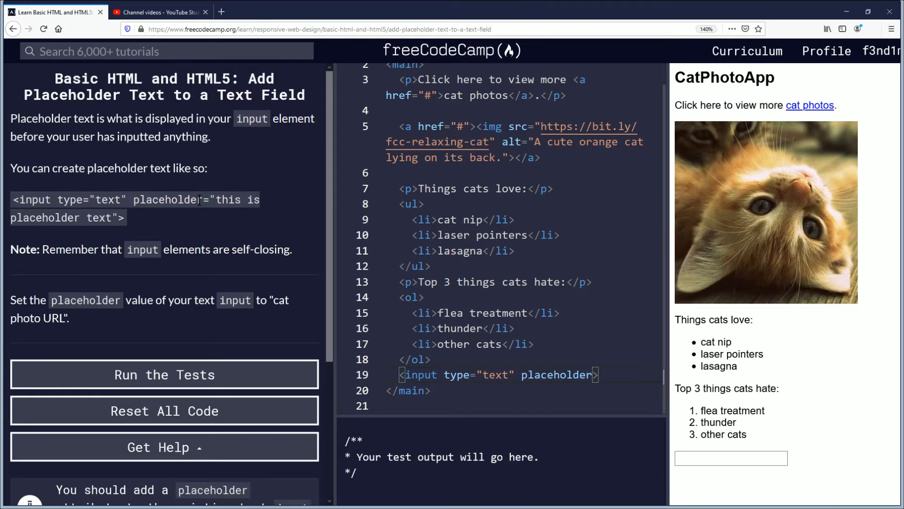
type("=")
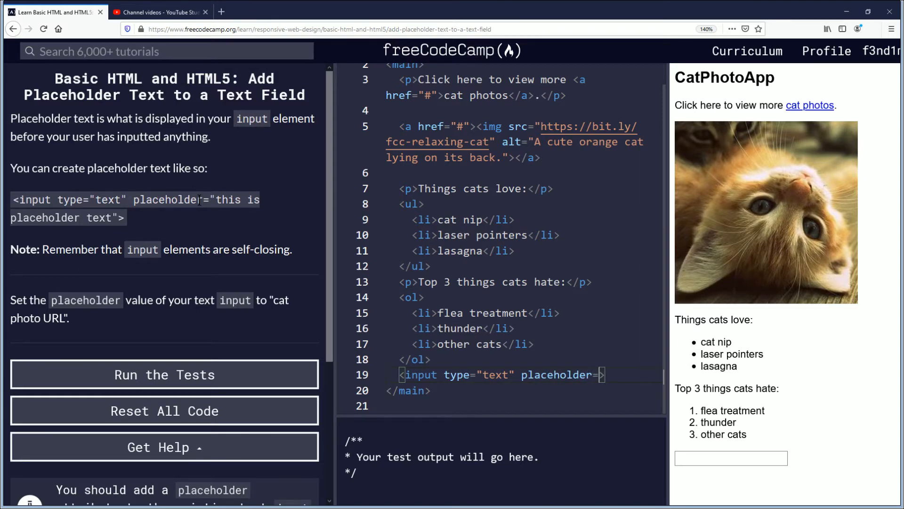
type("\"\"")
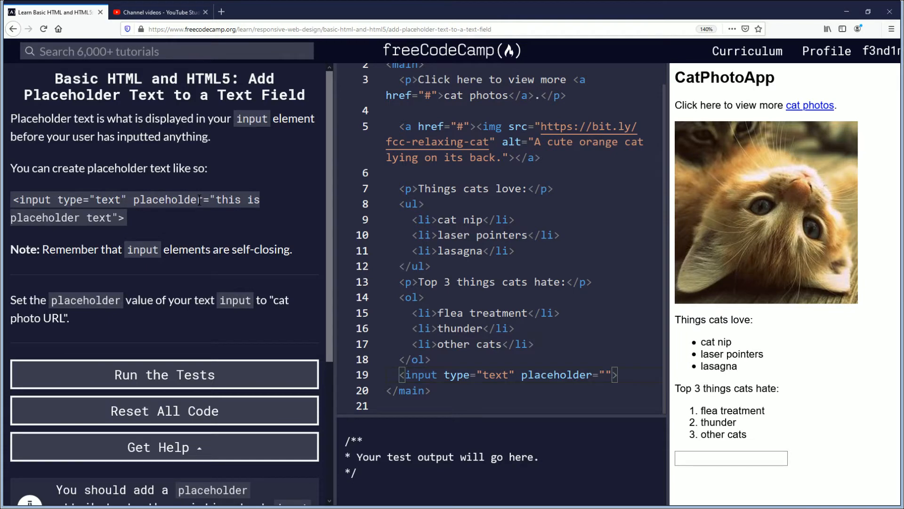
type("cat photo")
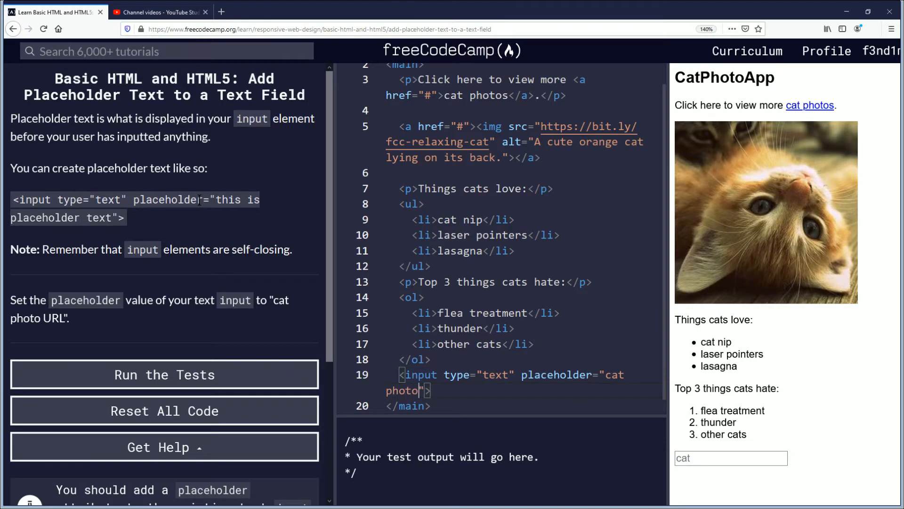
type("URL")
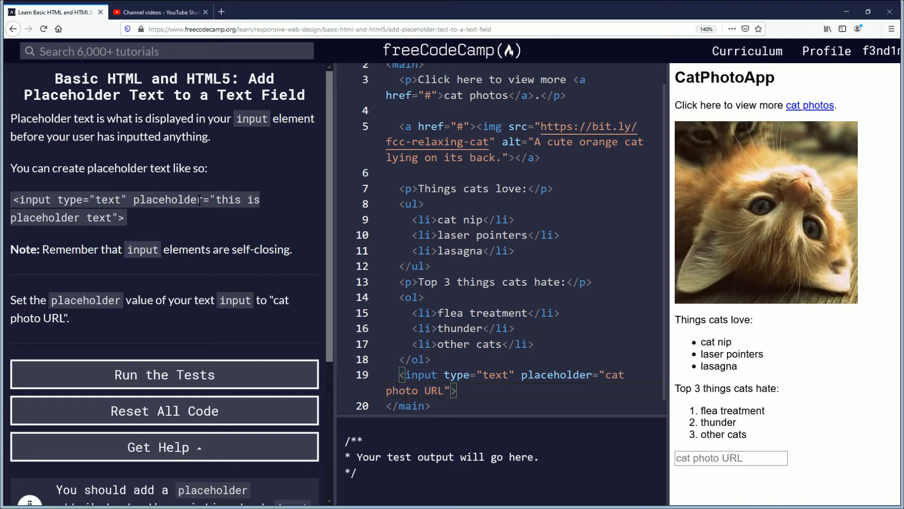
mouse_move(131, 190)
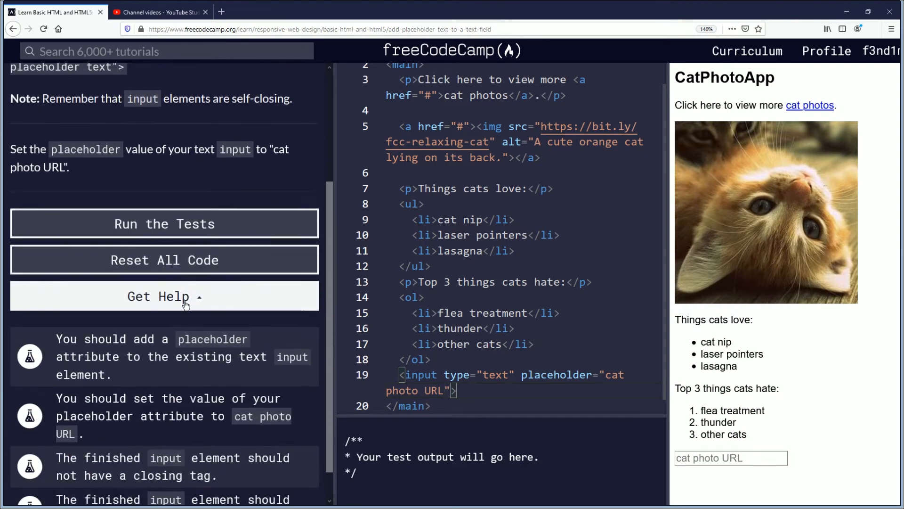
scroll("down", 3)
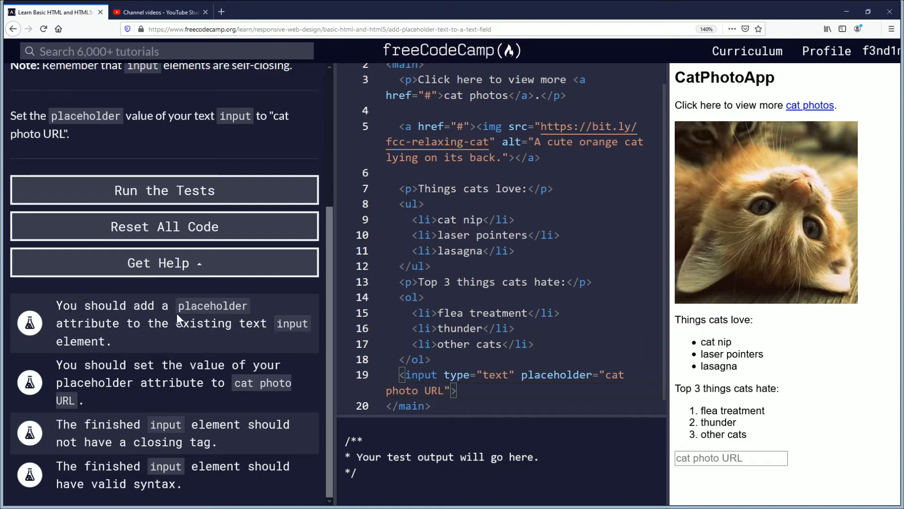
mouse_move(219, 360)
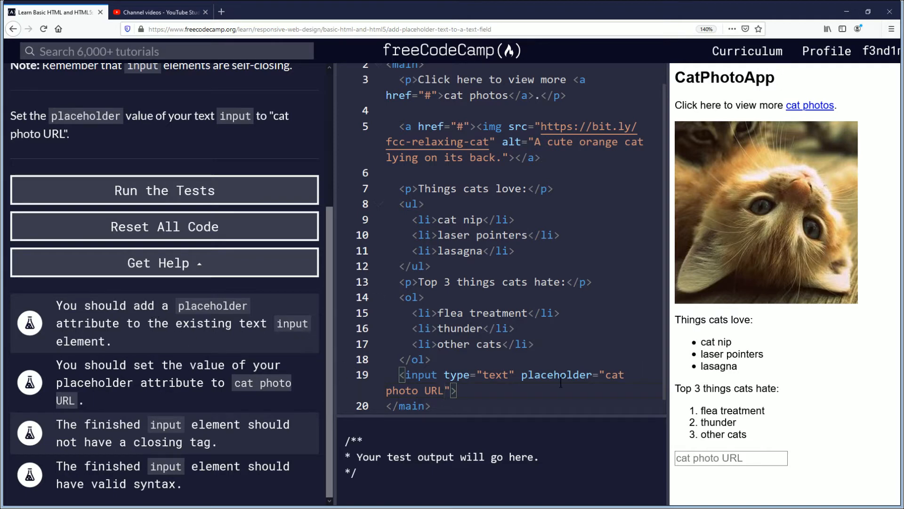
double_click(556, 374)
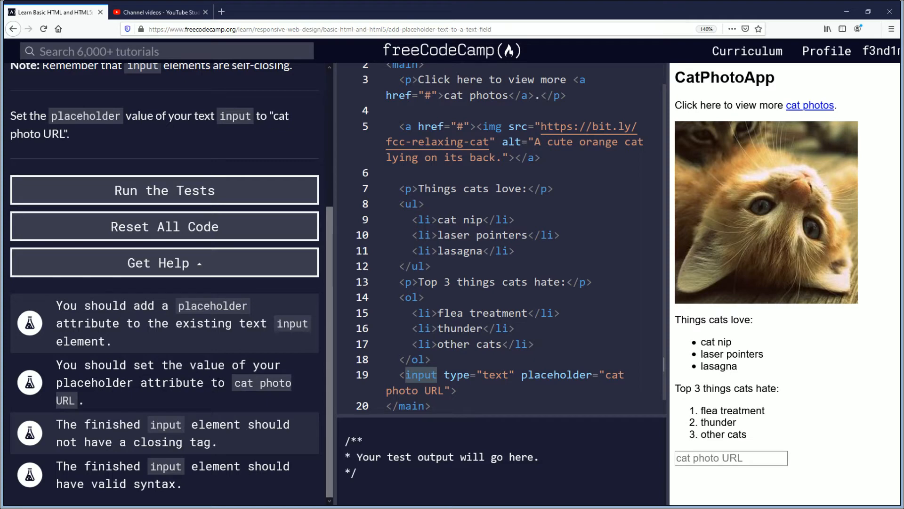
mouse_move(385, 411)
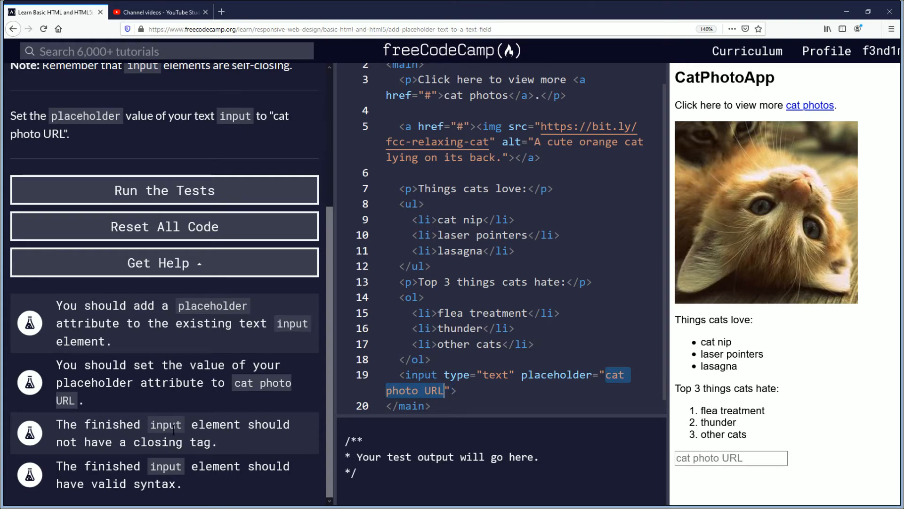
mouse_move(266, 420)
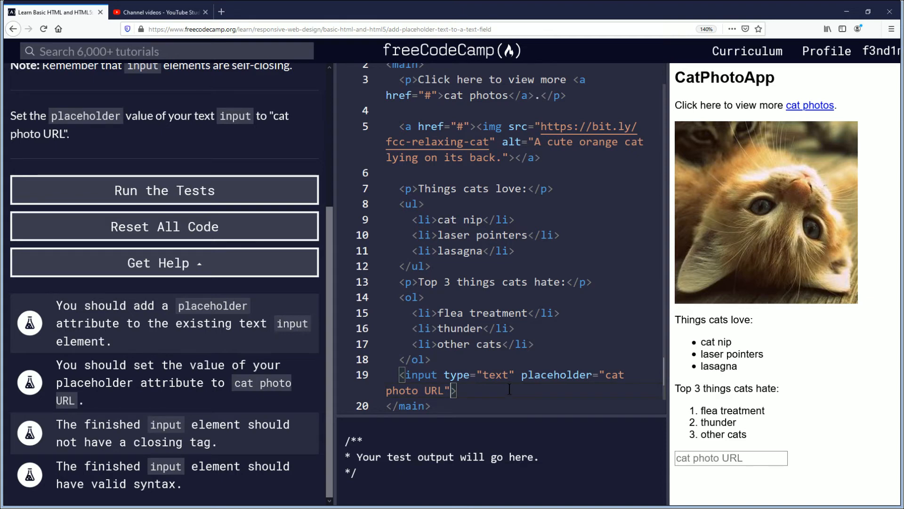
type("</in")
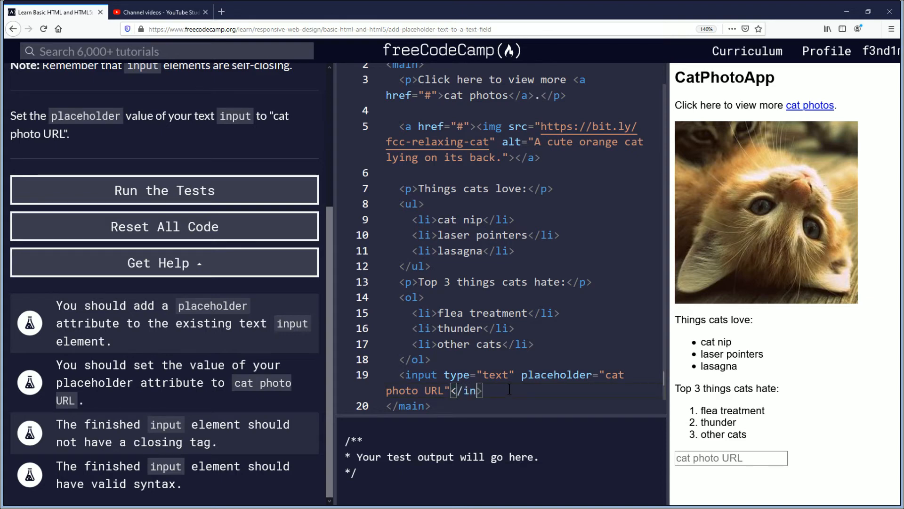
type("put")
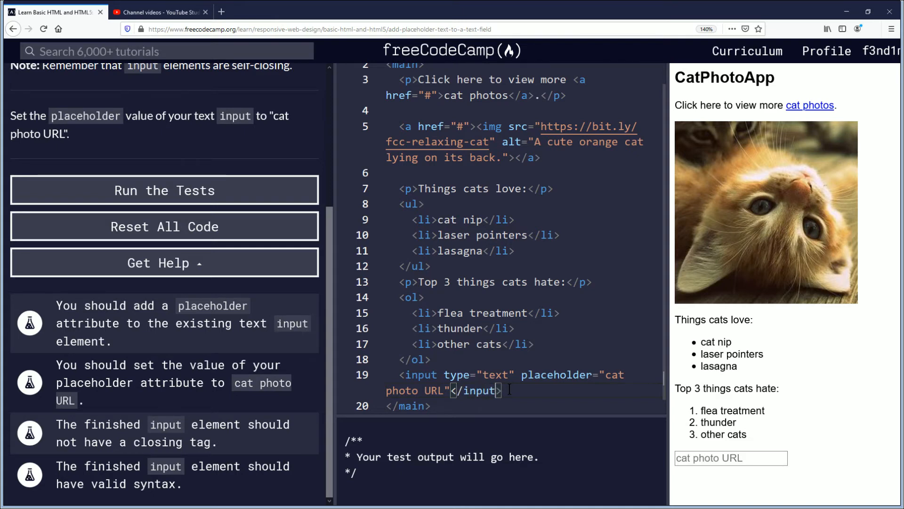
key("Backspace")
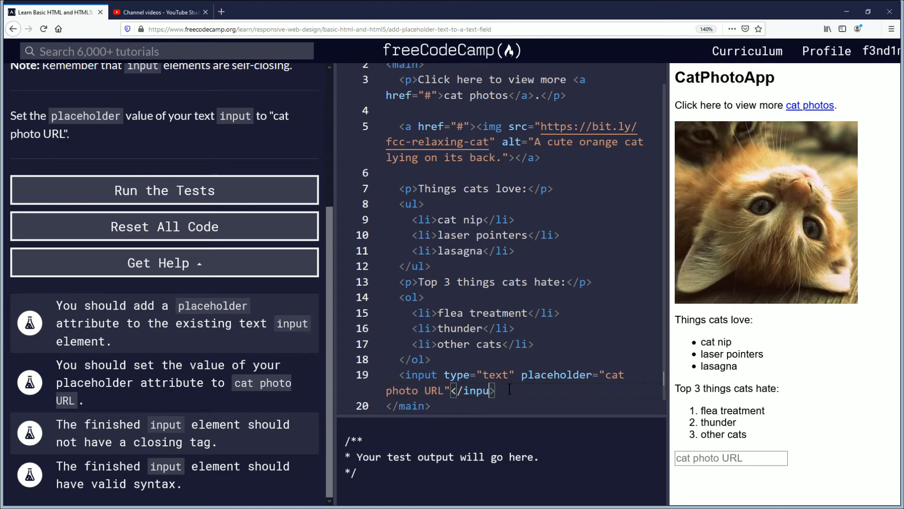
key("Backspace")
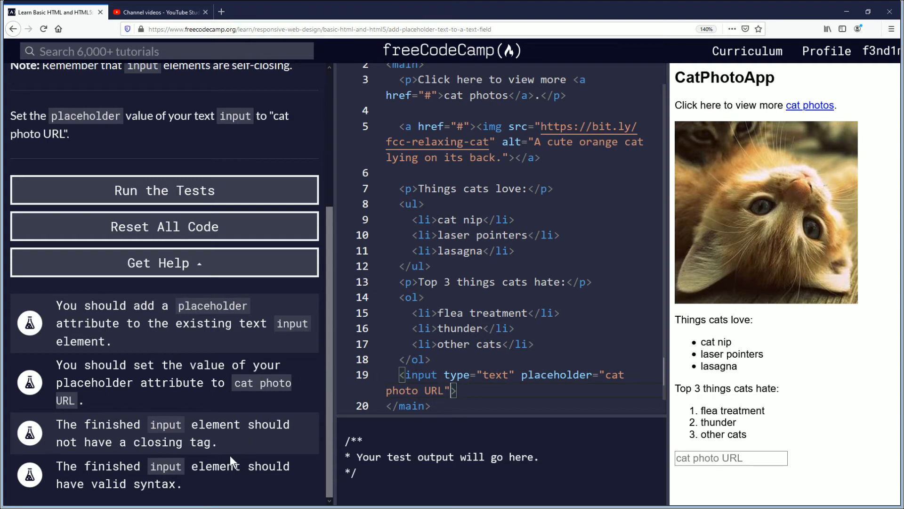
mouse_move(230, 460)
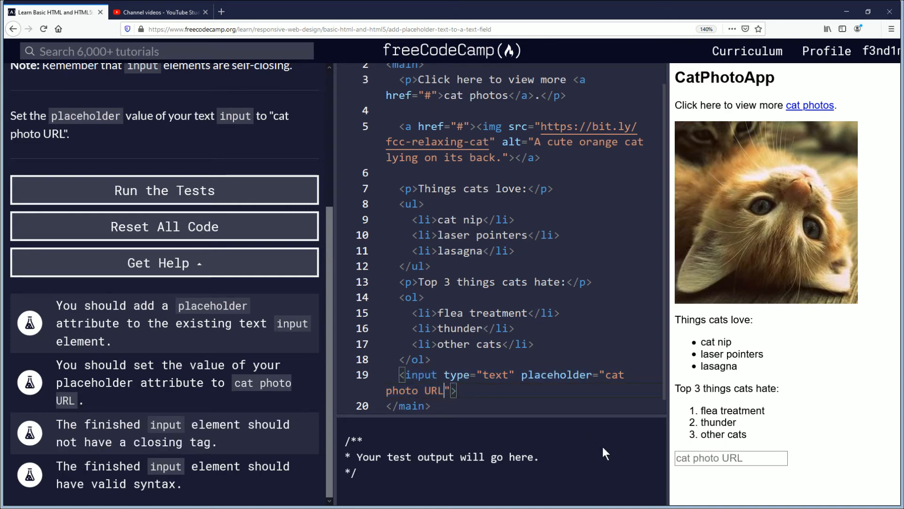
left_click(731, 458)
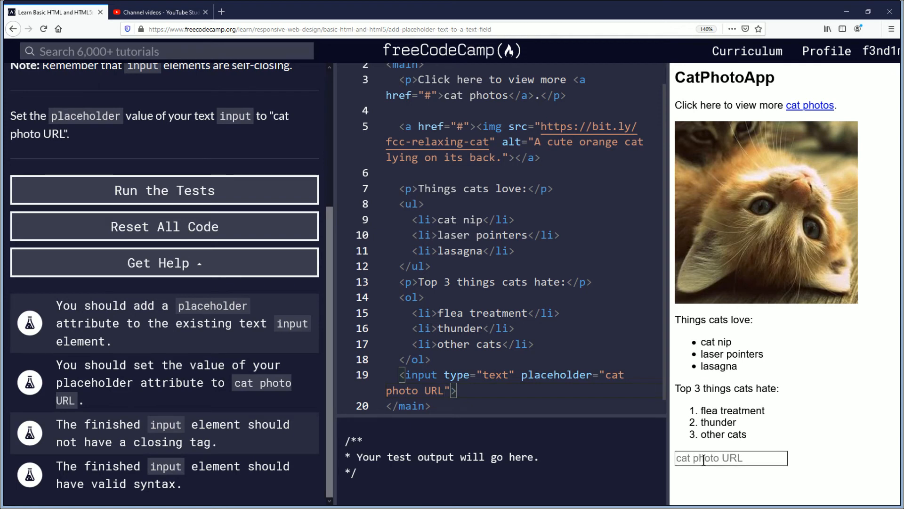
type("asdfadfasdfadf")
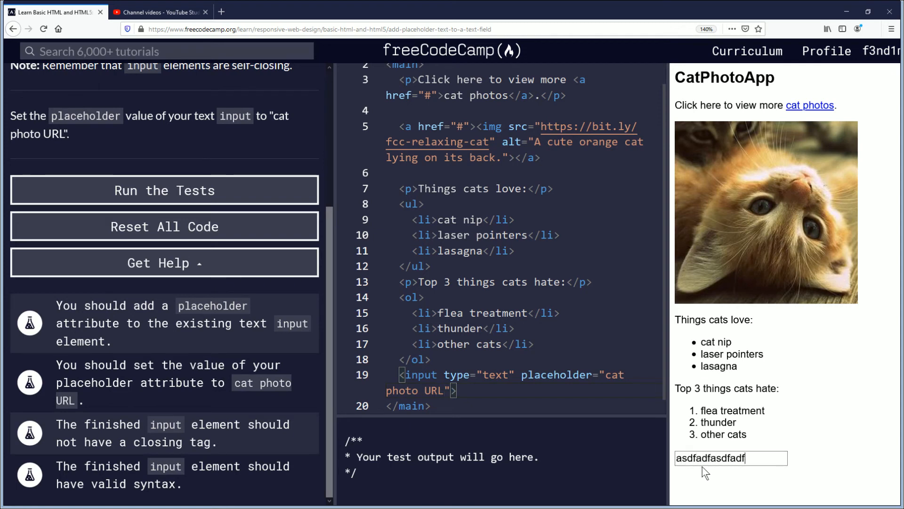
mouse_move(717, 480)
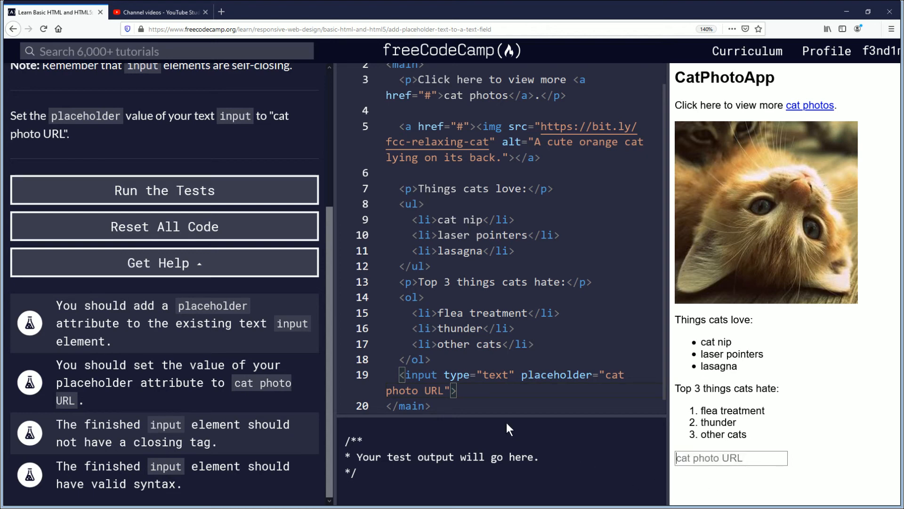
mouse_move(258, 210)
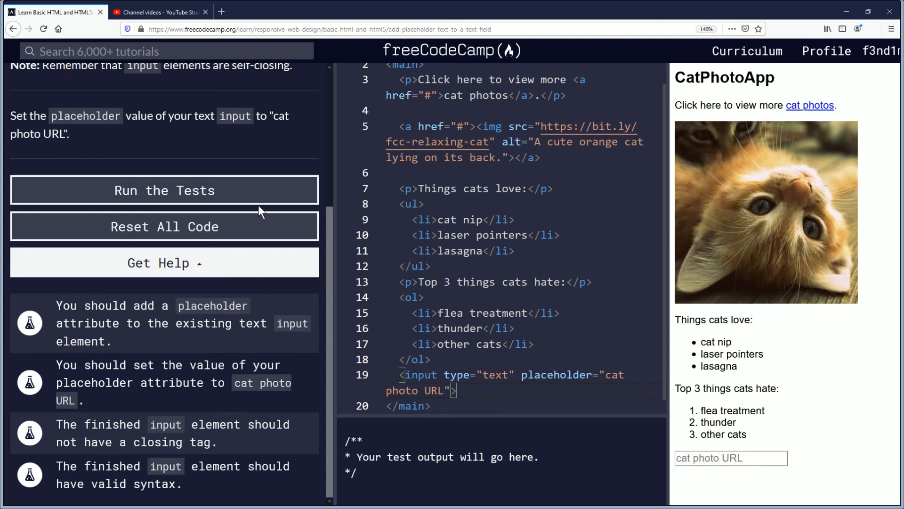
mouse_move(245, 195)
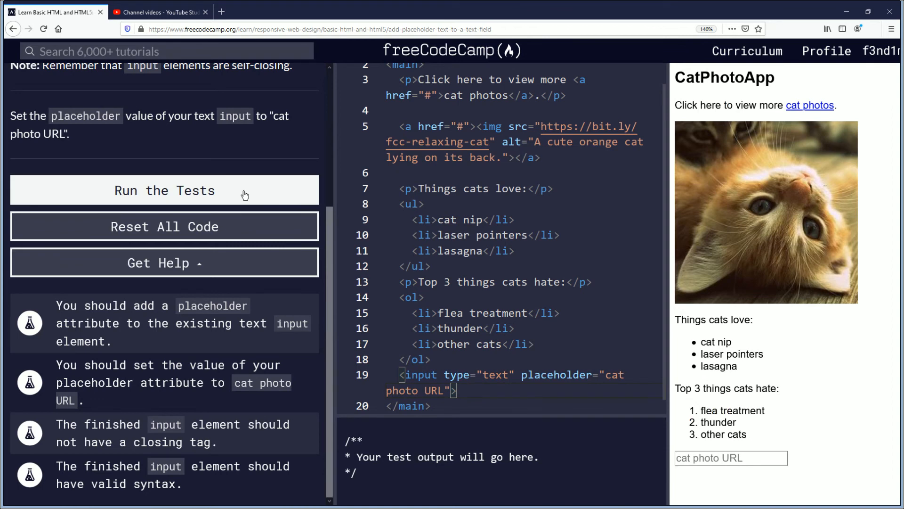
- Run the tests so all four pass, then submit and go to the next challenge
left_click(165, 190)
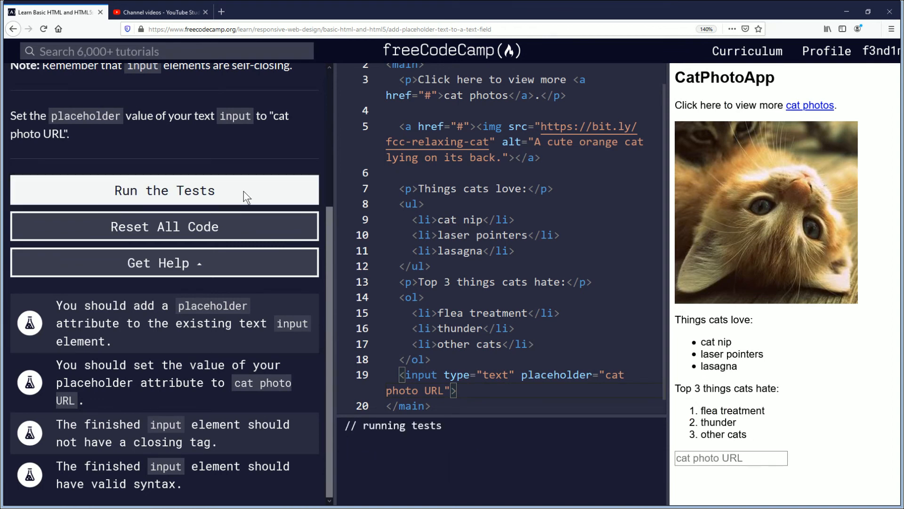
left_click(164, 190)
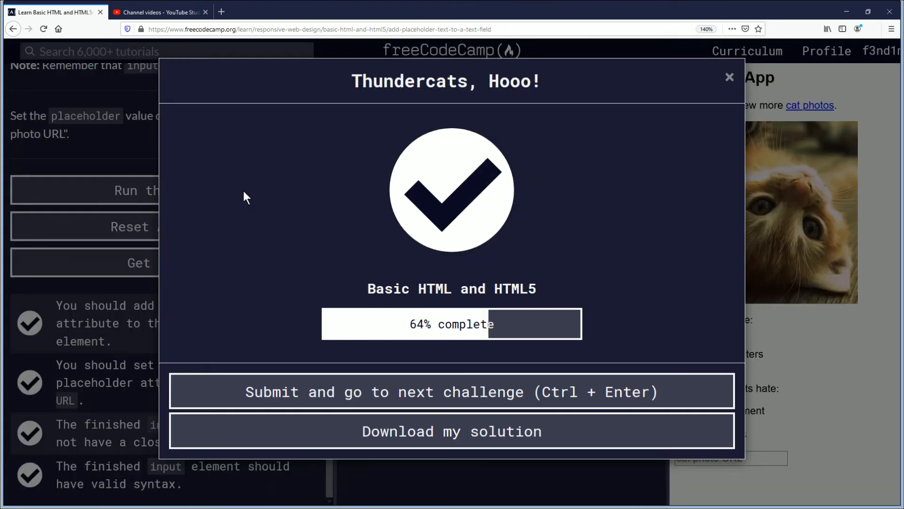
mouse_move(251, 221)
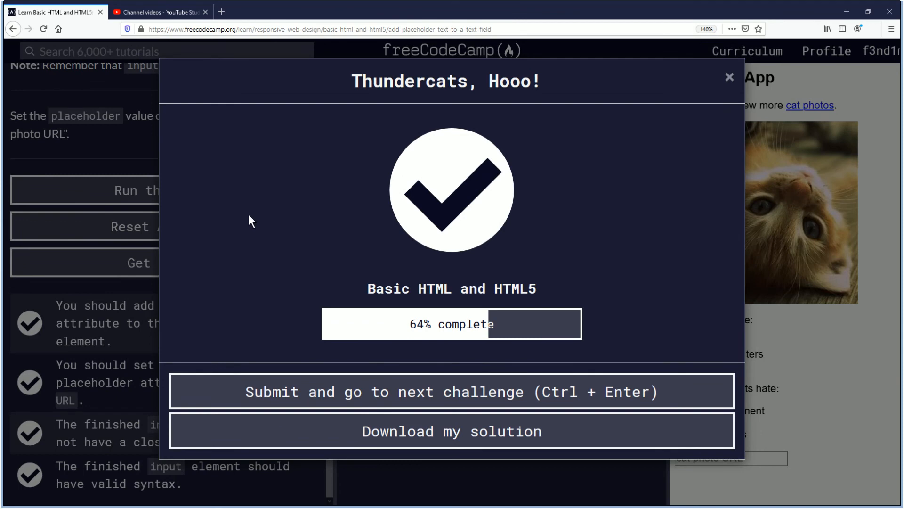
mouse_move(271, 329)
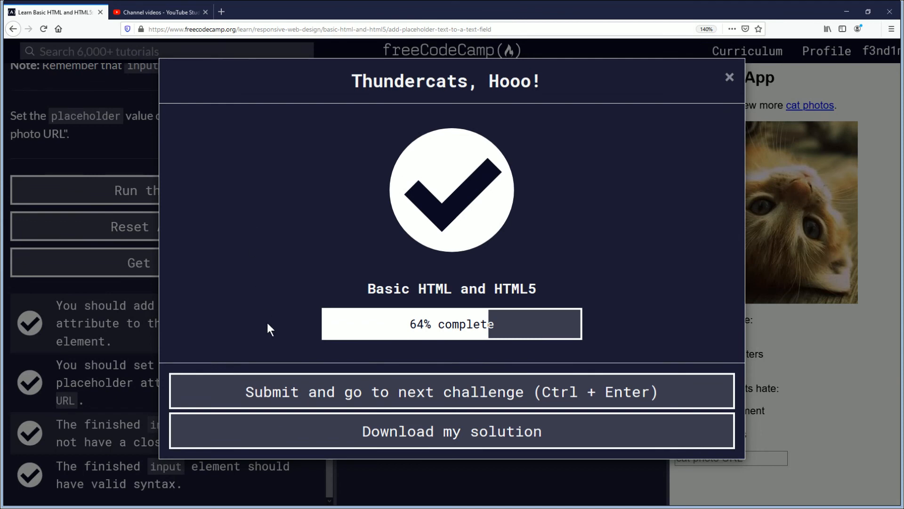
mouse_move(254, 397)
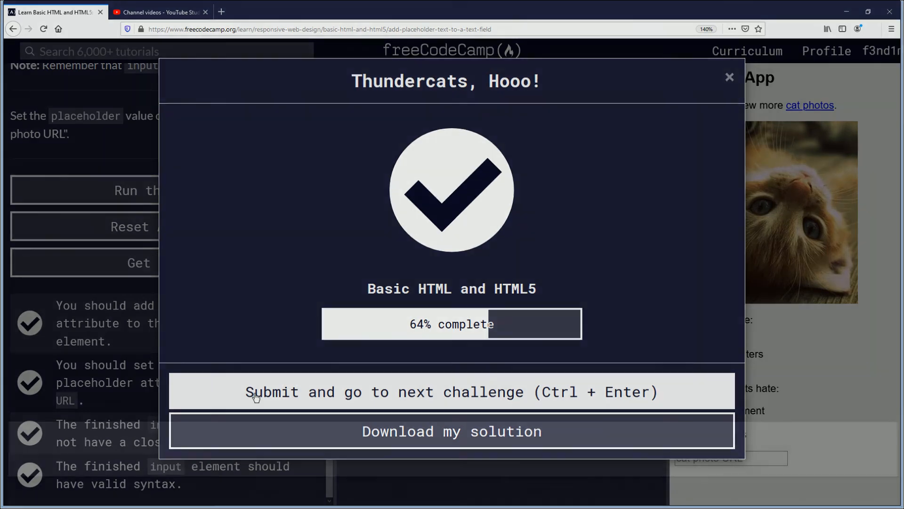
left_click(160, 11)
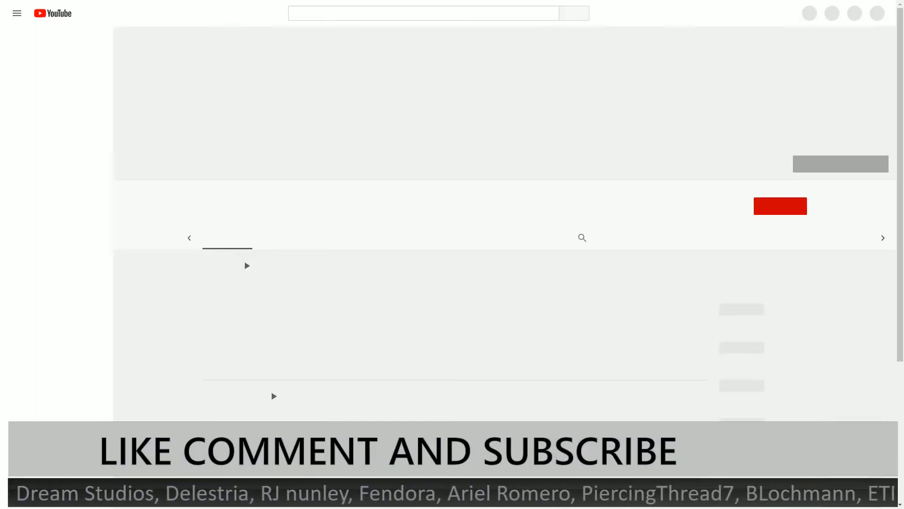